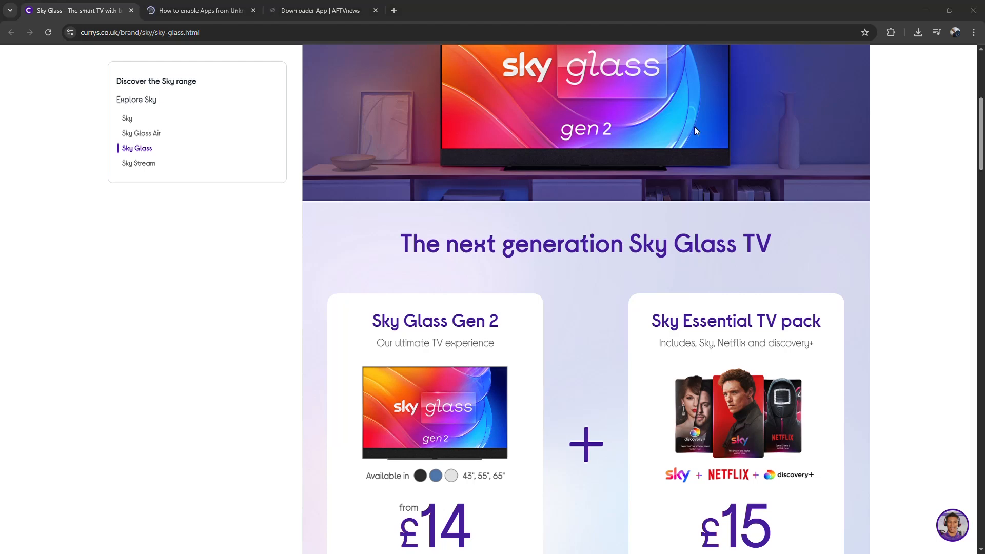
Scroll the Sky Glass page from the top down to the subscription shows section
scroll(down, 3)
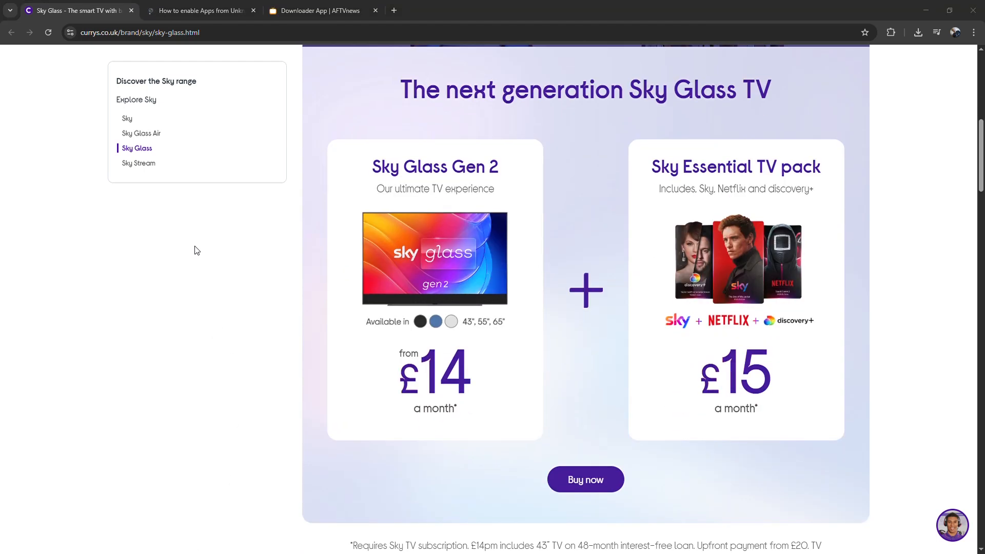
scroll(up, 3)
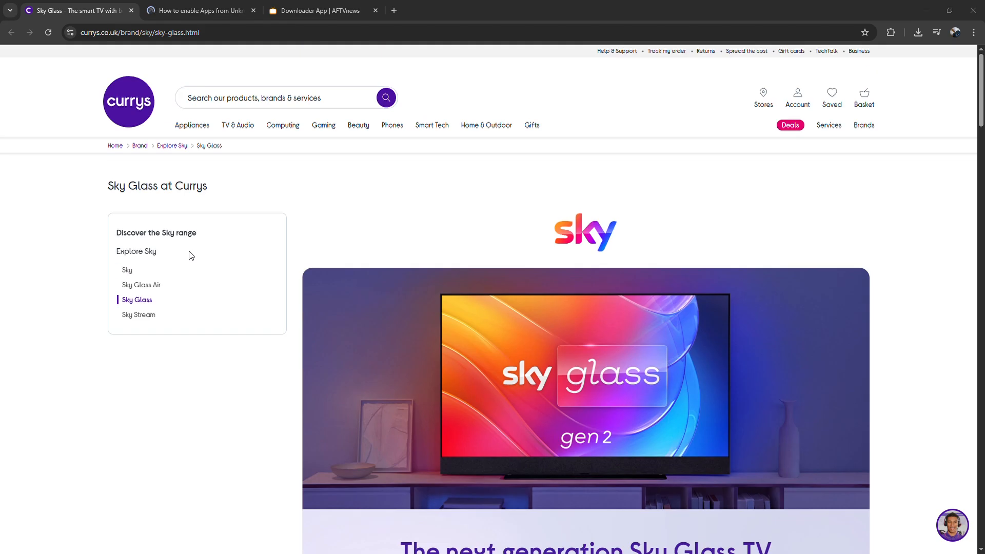
scroll(down, 3)
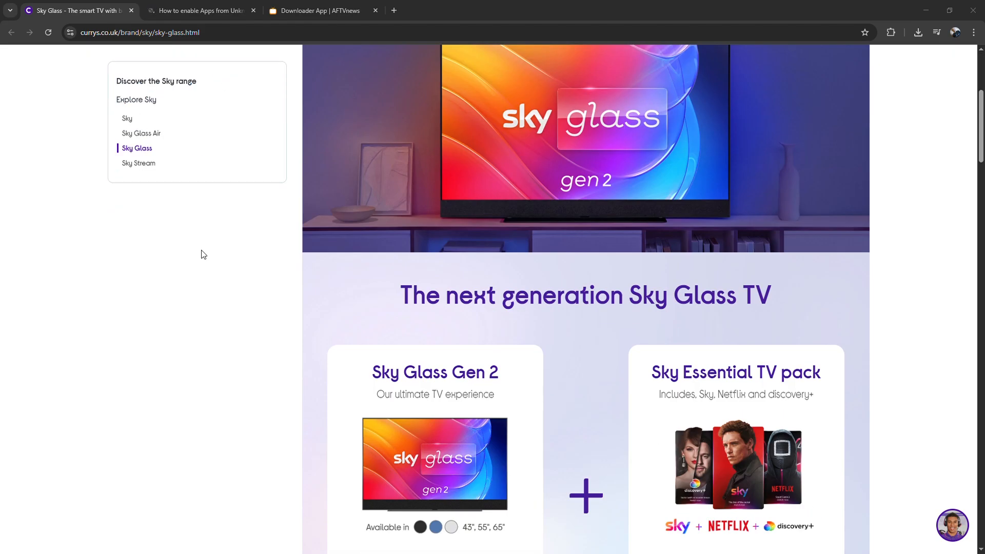
scroll(down, 3)
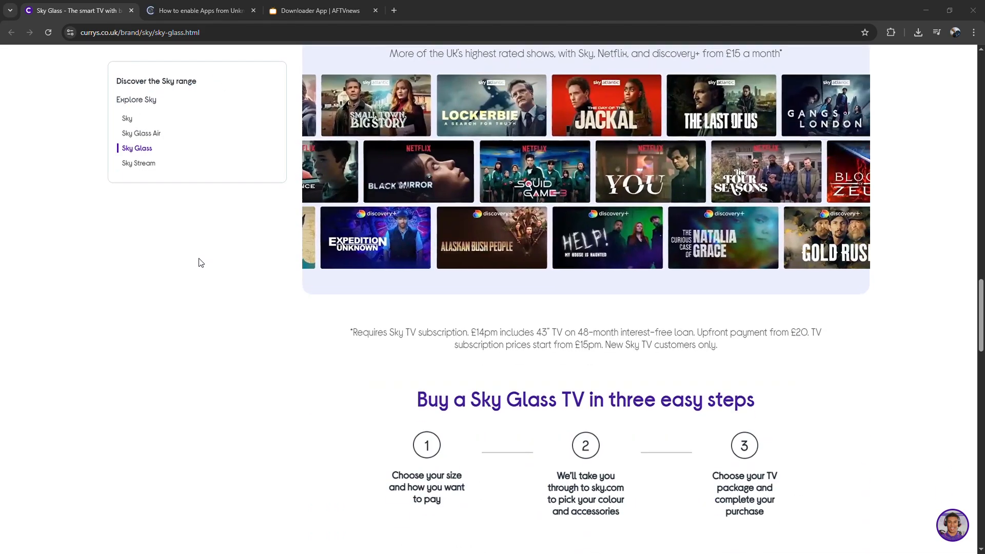
scroll(up, 3)
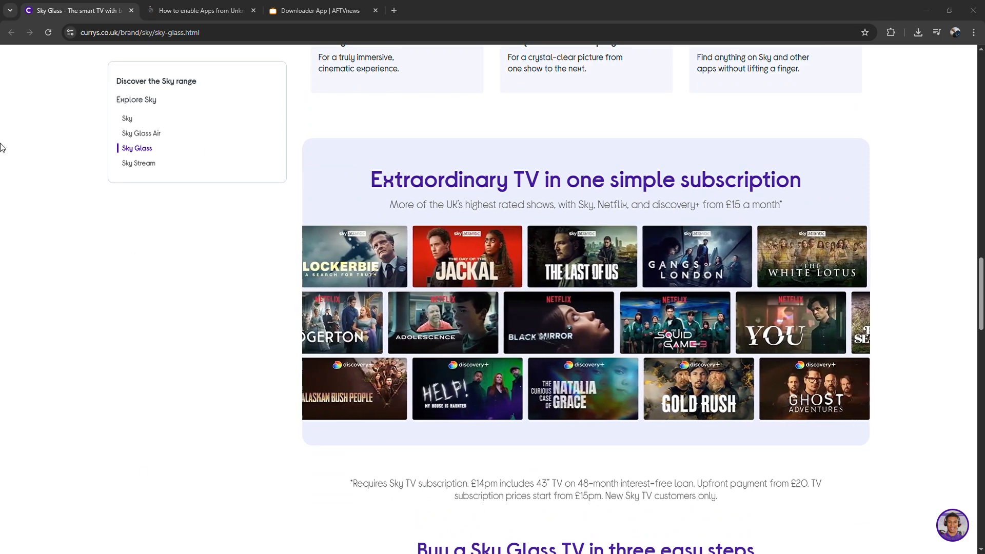
Switch to the AFTVnews unknown-sources guide tab, then the Downloader app page tab
click(198, 10)
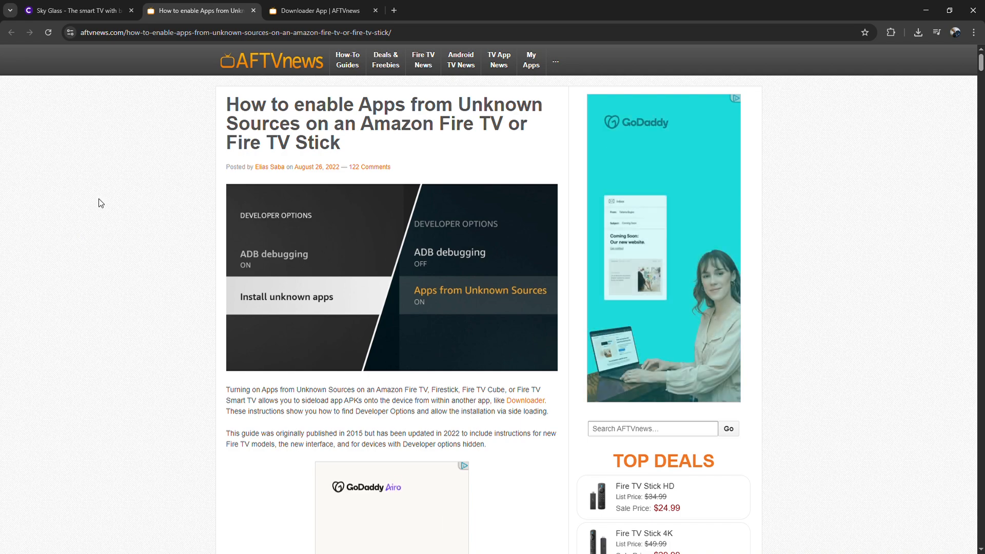
click(314, 10)
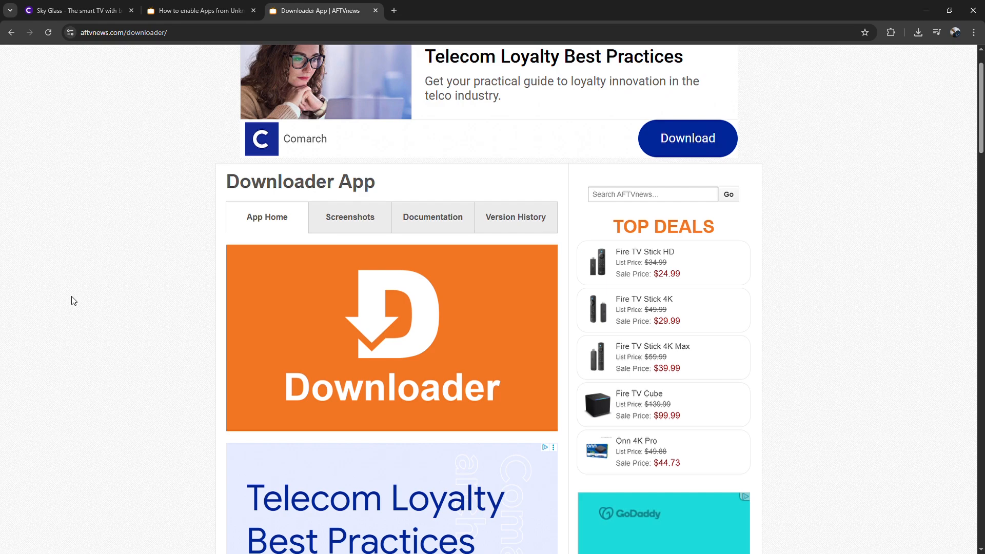
Switch back to the Currys Sky Glass tab at its subscription shows carousel
click(71, 11)
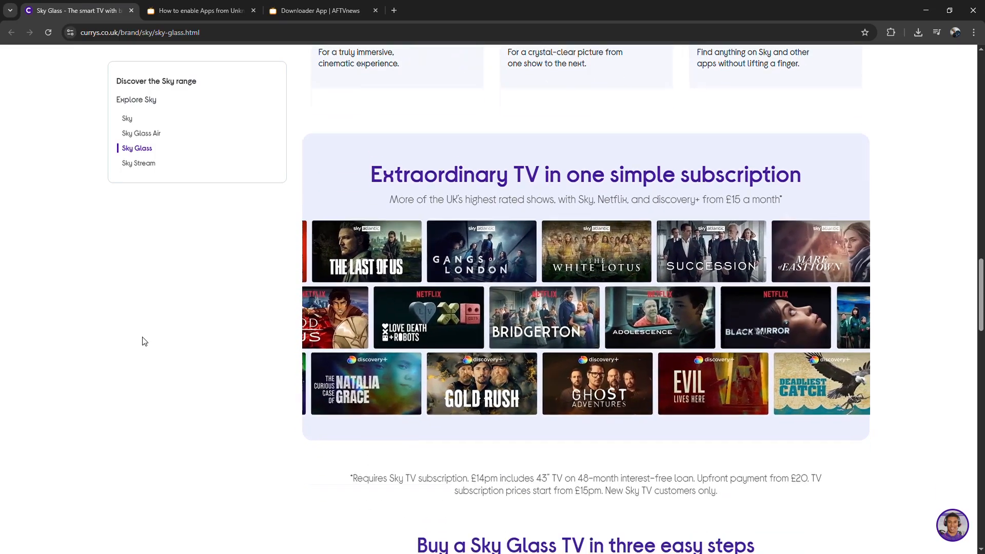
scroll(down, 3)
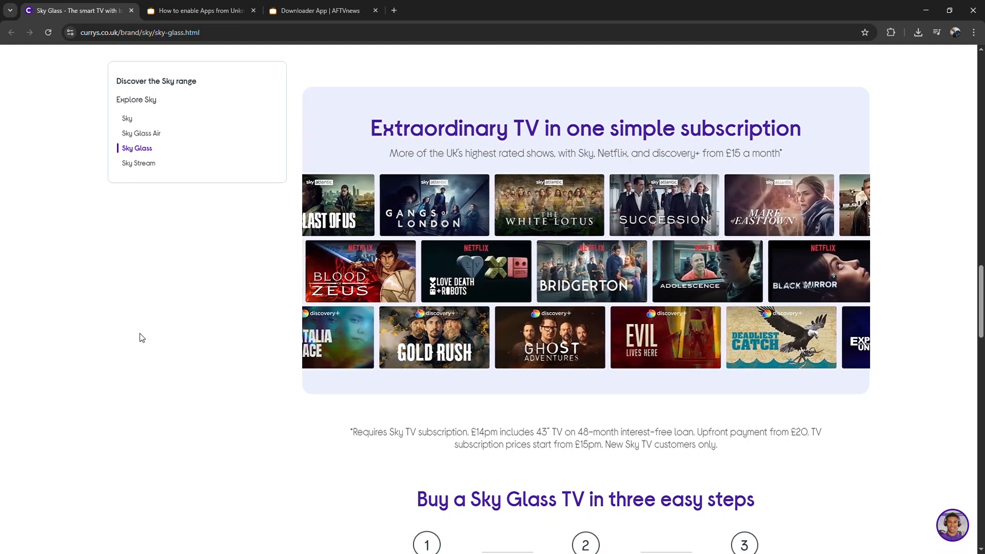
scroll(right, 3)
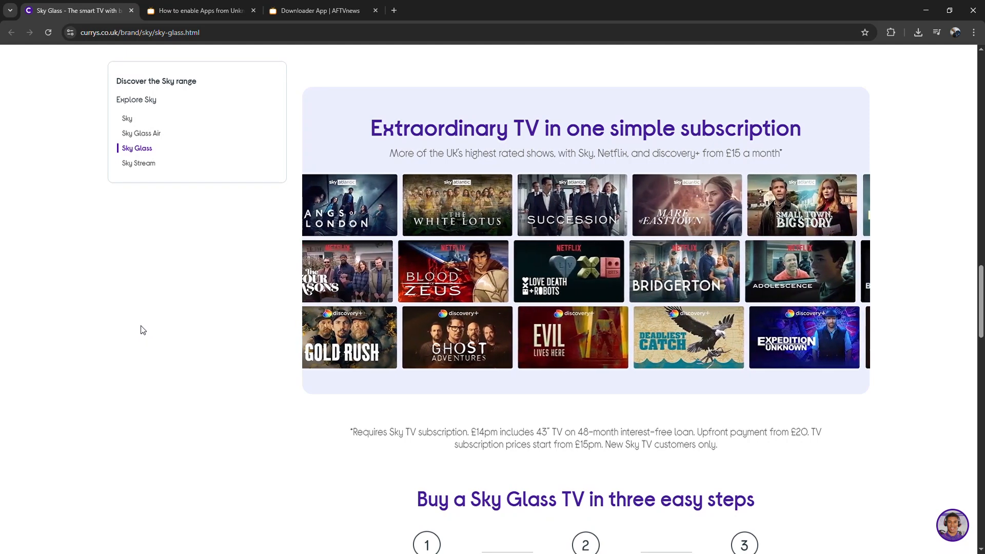
scroll(right, 3)
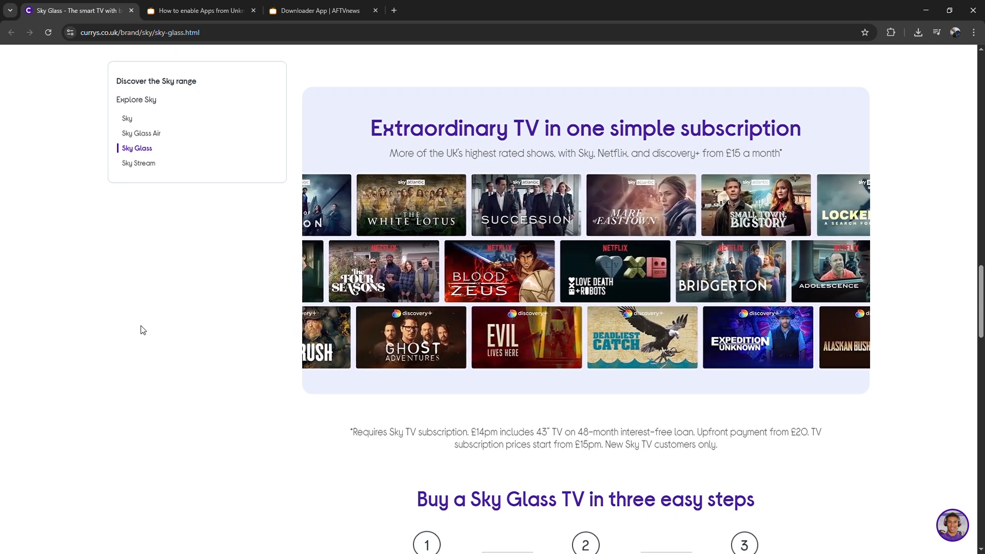